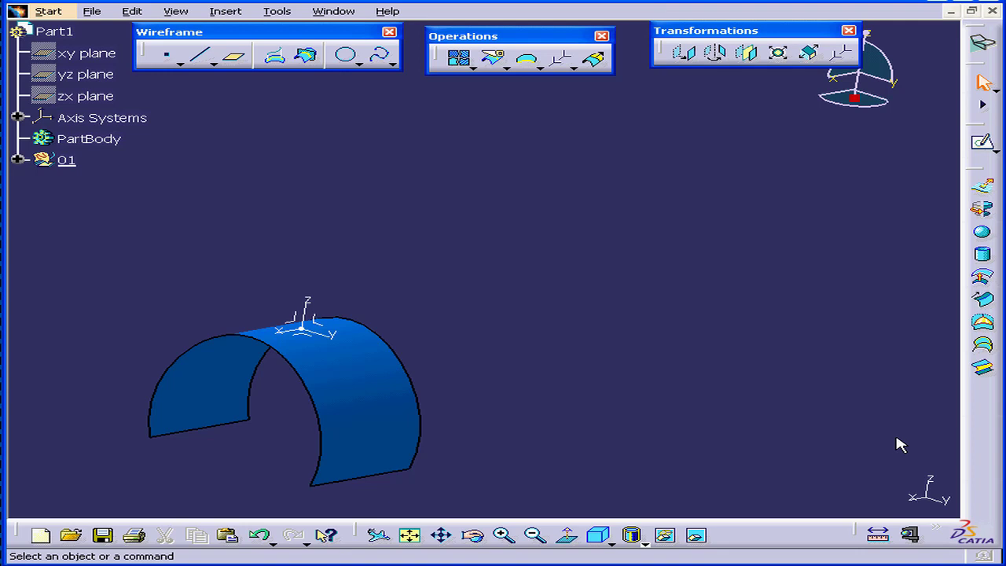
{"action": "mouse_move", "coordinate": [826, 98]}
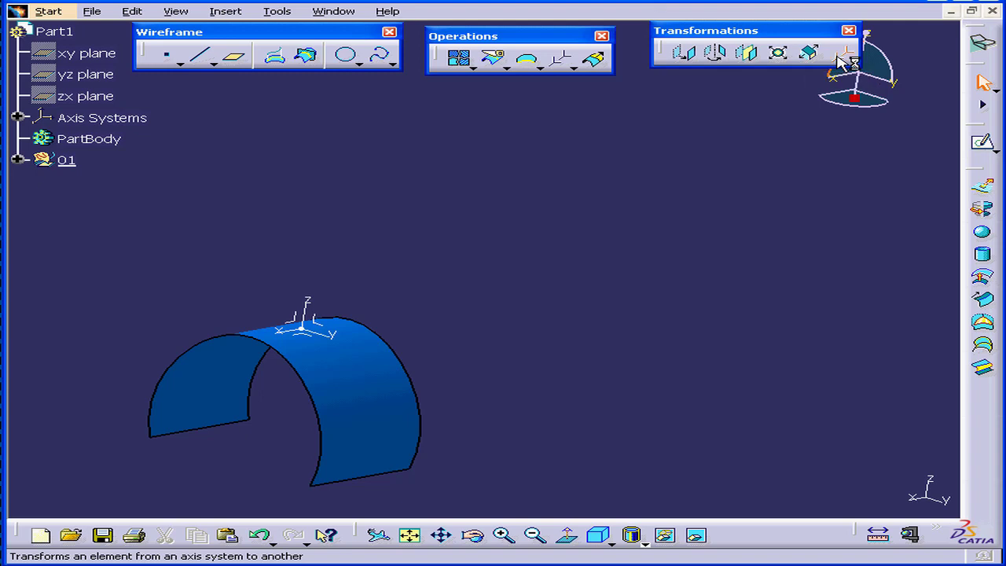
Begin Axis To Axis with Extrude.1 as element and Absolute Axis System as reference
{"action": "left_click", "coordinate": [840, 53]}
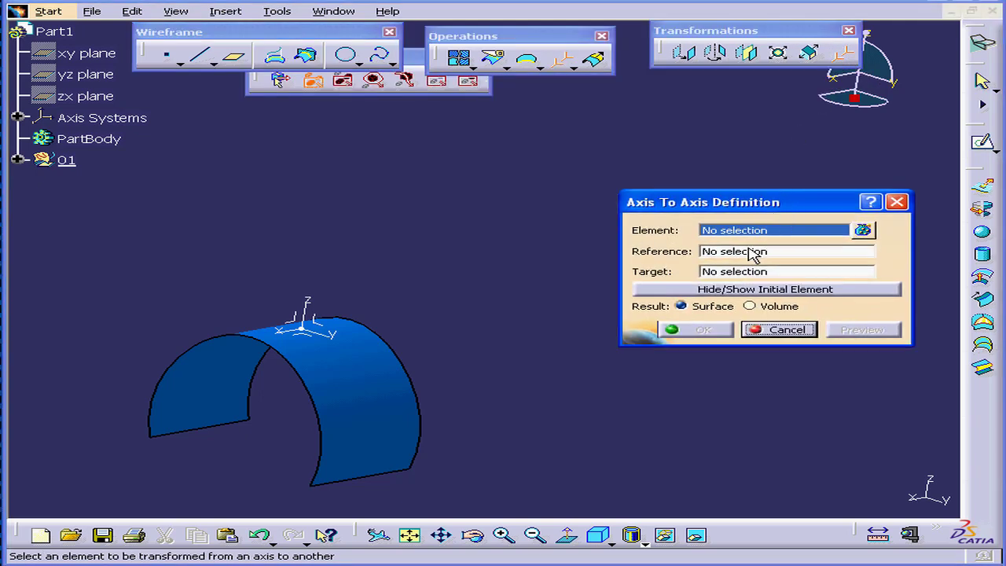
{"action": "mouse_move", "coordinate": [380, 393]}
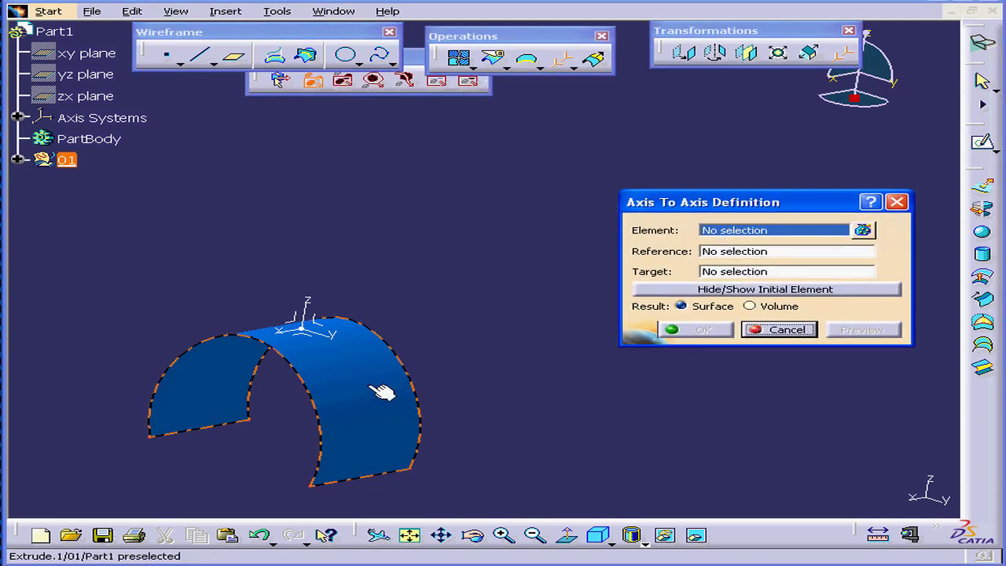
{"action": "left_click", "coordinate": [384, 383]}
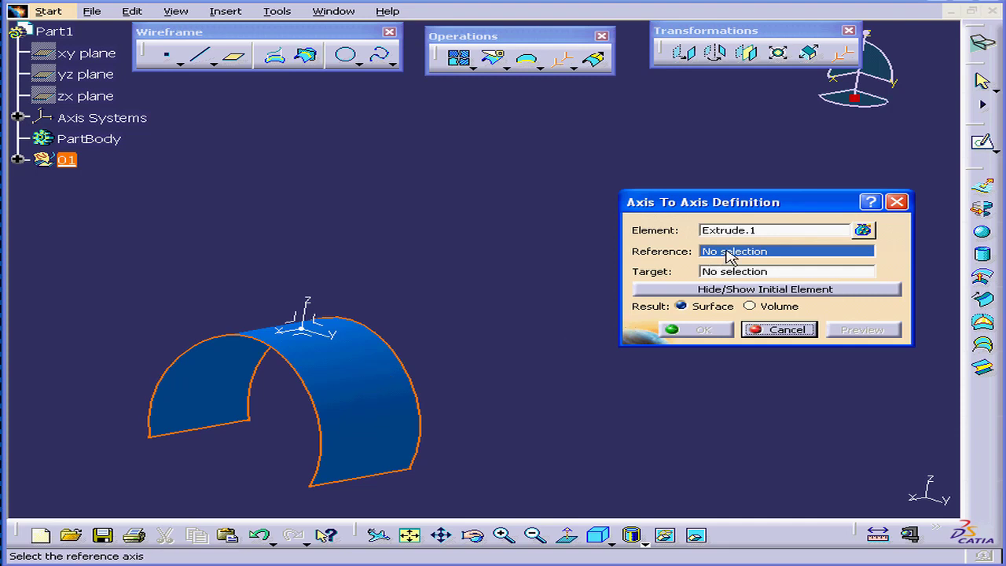
{"action": "mouse_move", "coordinate": [322, 339]}
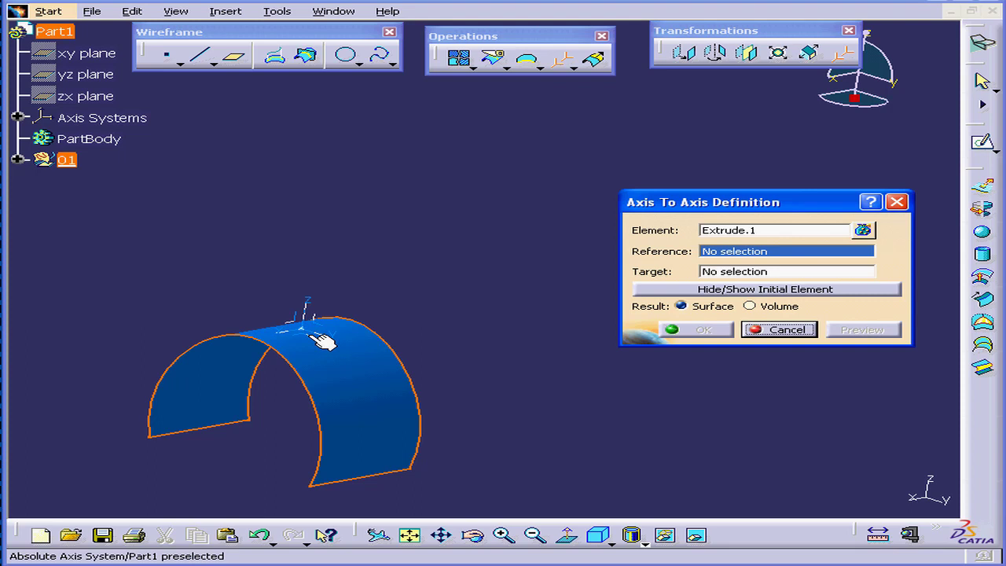
{"action": "left_click", "coordinate": [306, 323]}
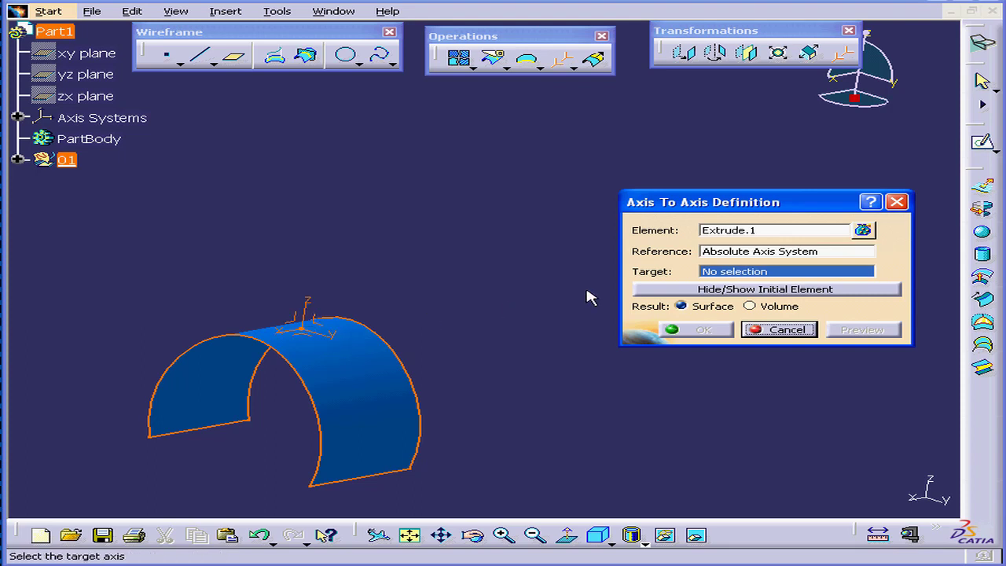
Create a new axis system from the Target field's context menu
{"action": "right_click", "coordinate": [786, 271]}
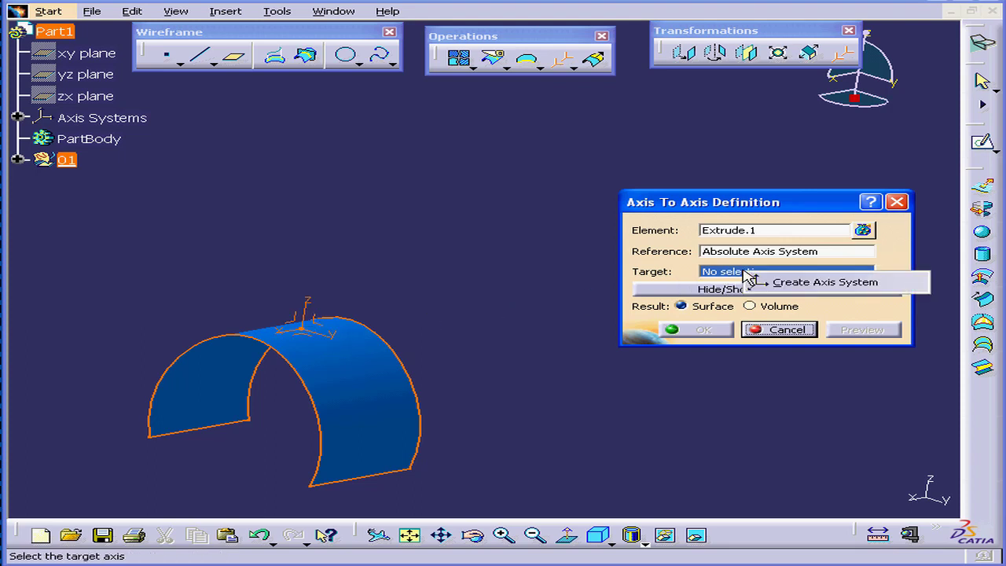
{"action": "left_click", "coordinate": [825, 282]}
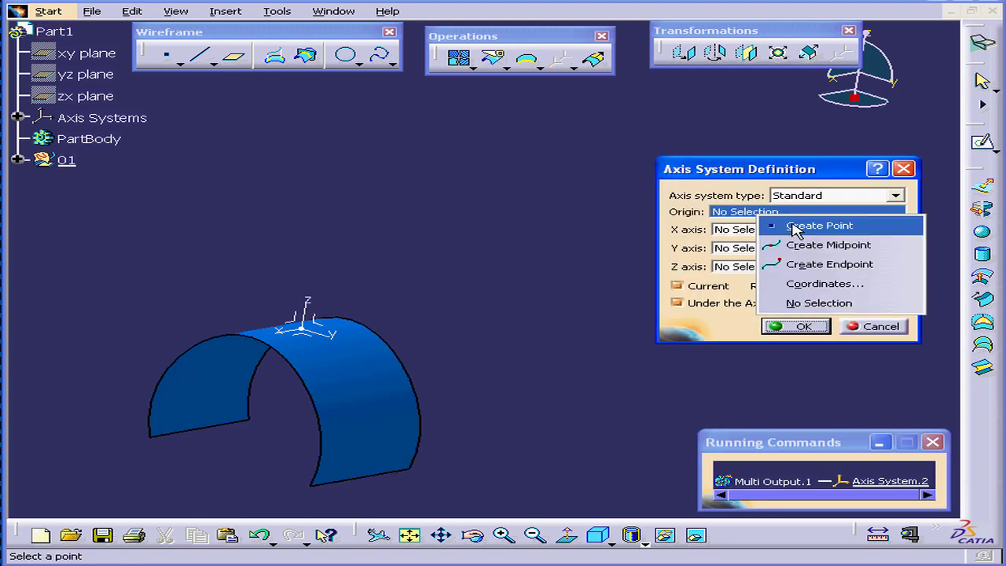
Create the origin point by coordinates at Z = 60mm and confirm it
{"action": "left_click", "coordinate": [818, 226]}
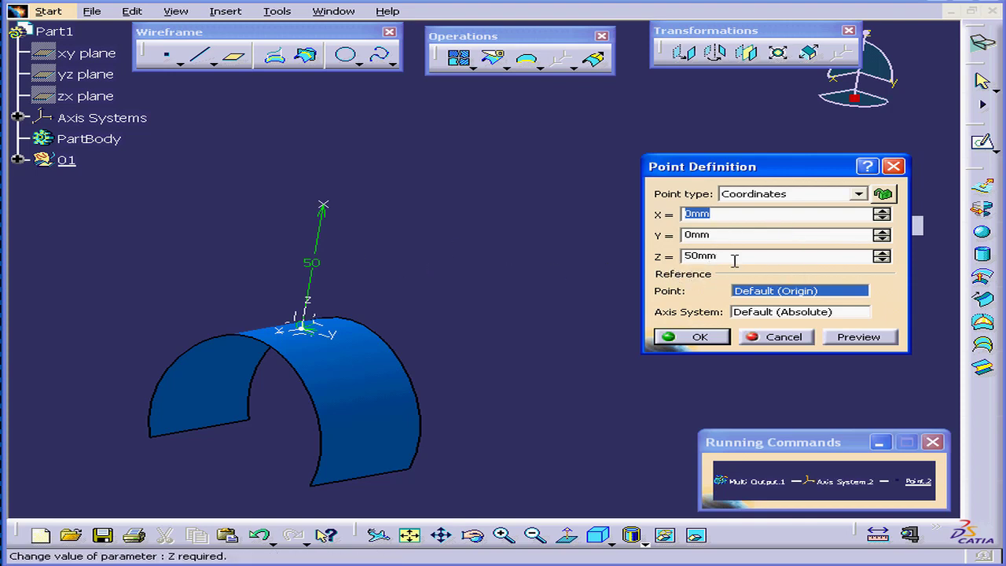
{"action": "type", "text": "60"}
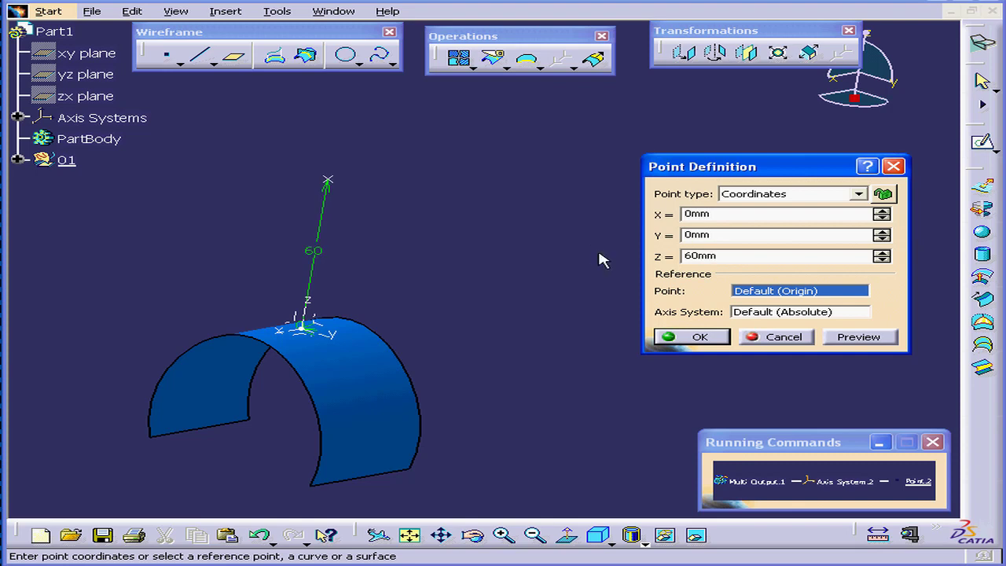
{"action": "left_click", "coordinate": [691, 336]}
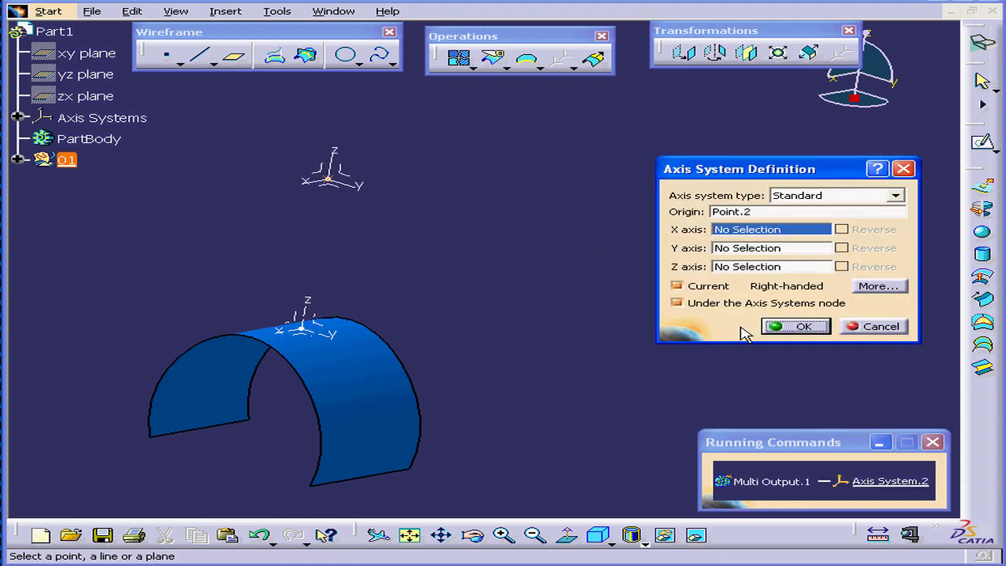
Orient the axis system by Euler angles with Angle 2 = 90deg and create the transformed surface copy
{"action": "left_click", "coordinate": [895, 195]}
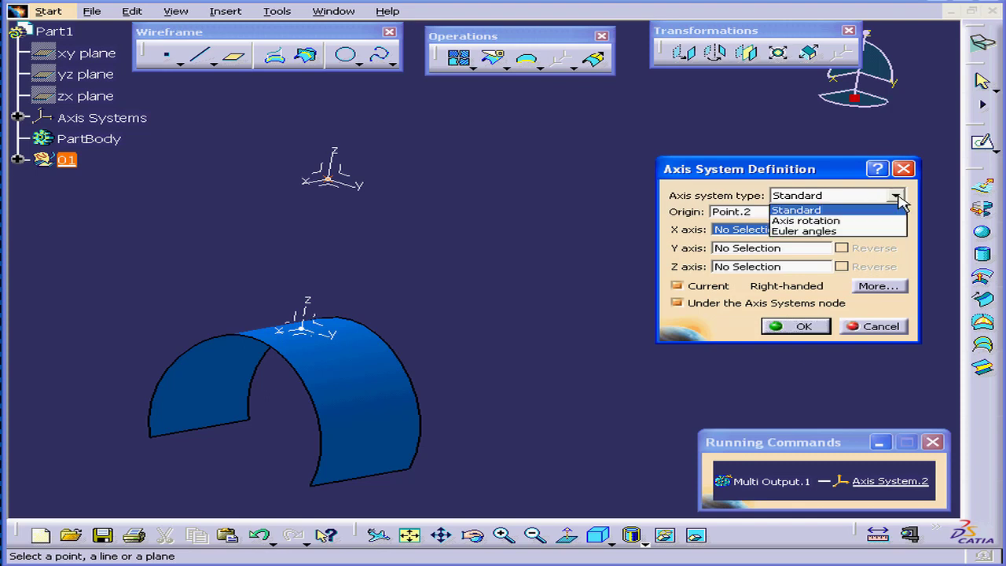
{"action": "left_click", "coordinate": [803, 229]}
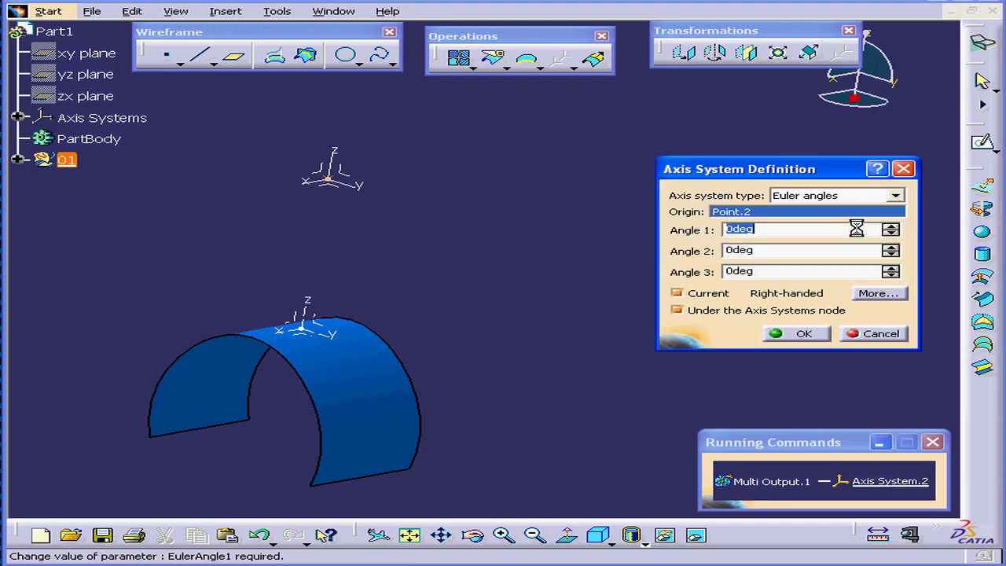
{"action": "left_click", "coordinate": [794, 250]}
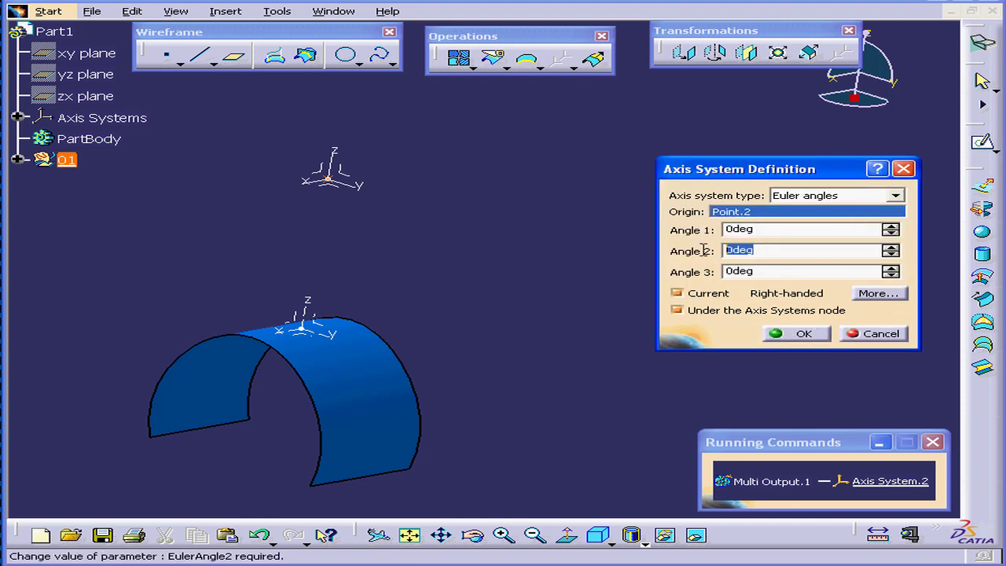
{"action": "type", "text": "90"}
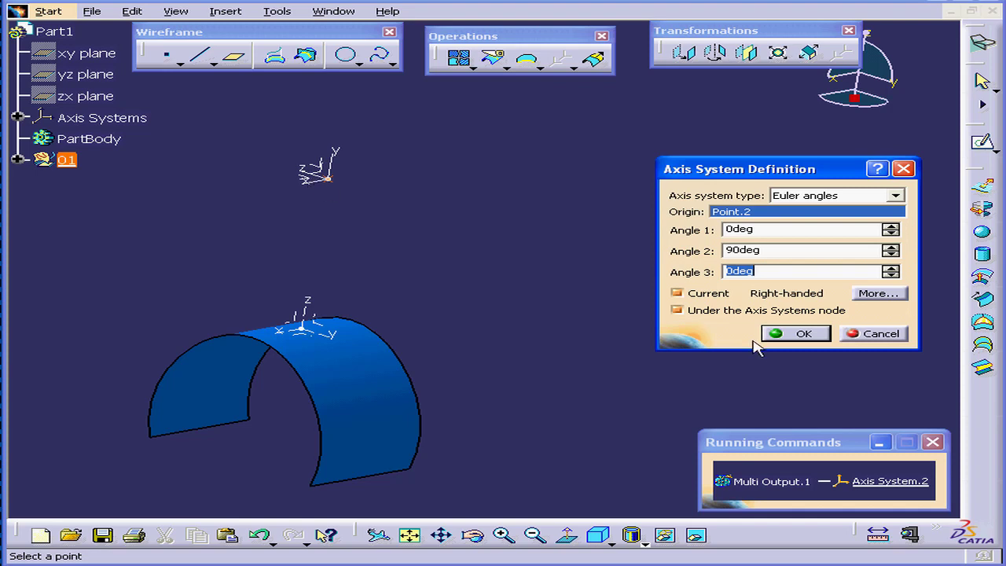
{"action": "left_click", "coordinate": [795, 333]}
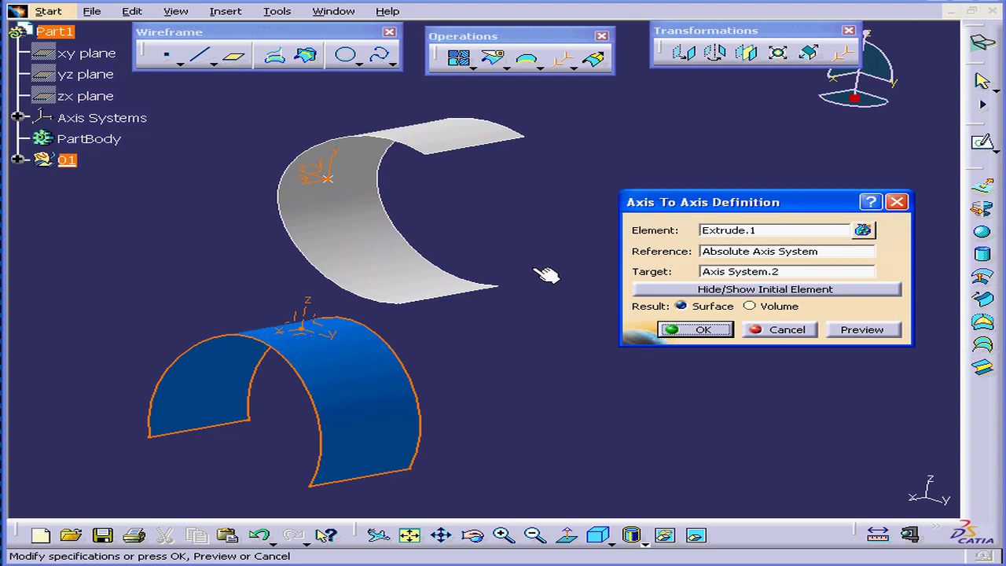
{"action": "mouse_move", "coordinate": [428, 259]}
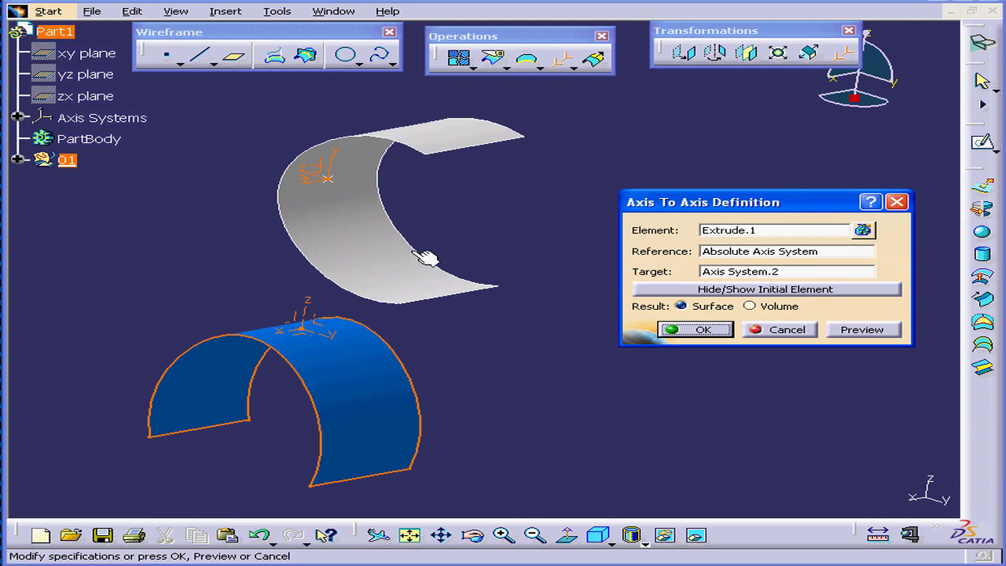
{"action": "left_click", "coordinate": [694, 330]}
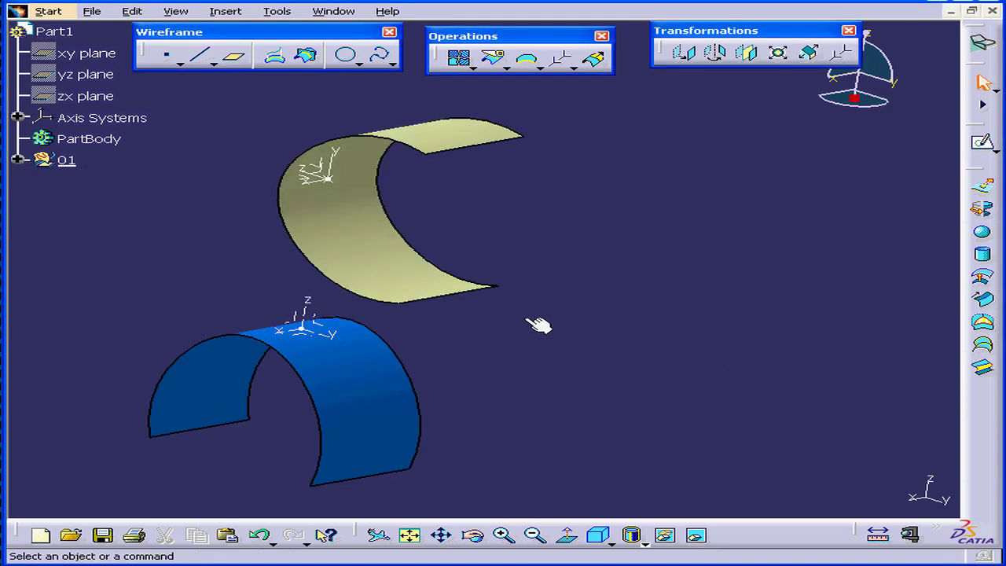
{"action": "mouse_move", "coordinate": [581, 297]}
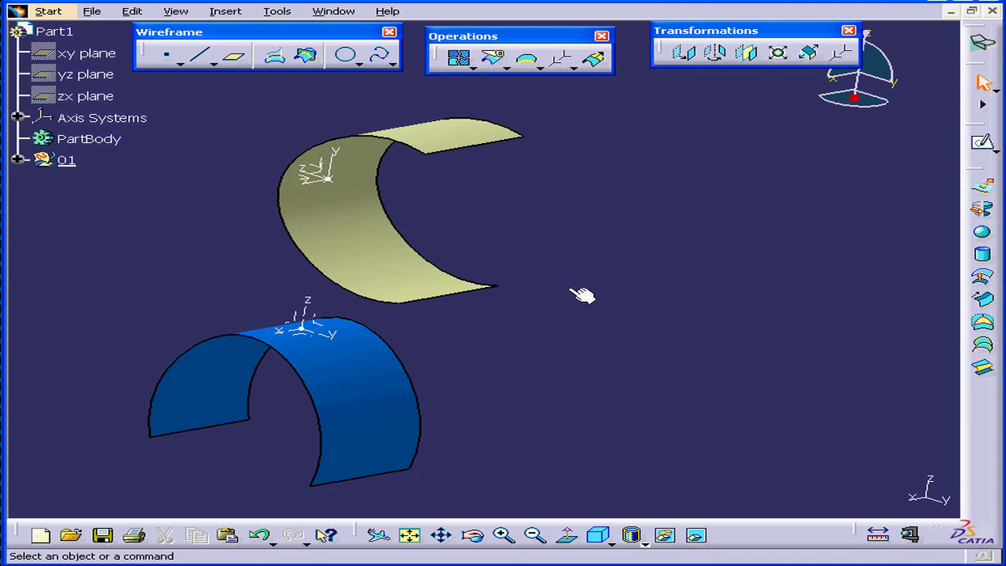
{"action": "mouse_move", "coordinate": [600, 285]}
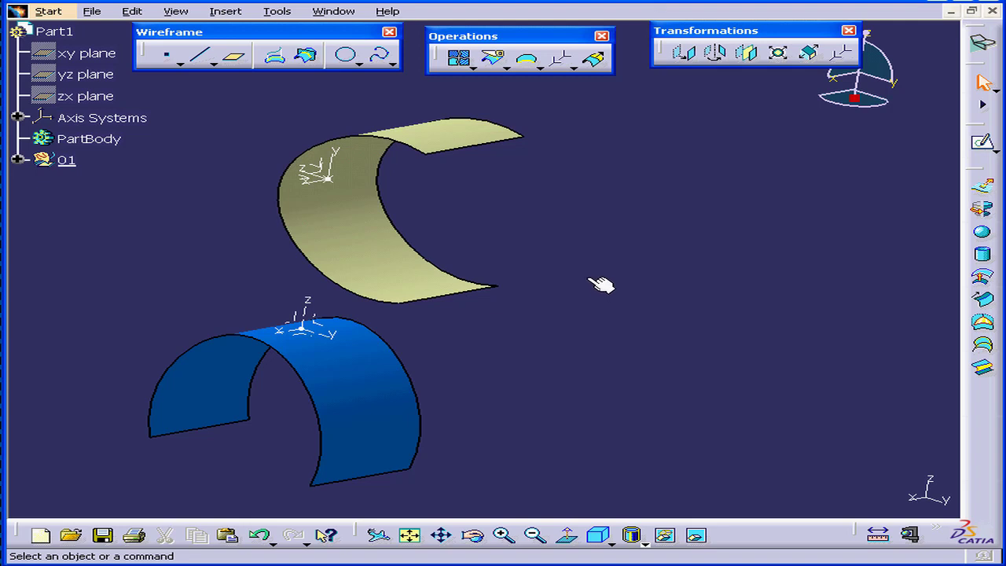